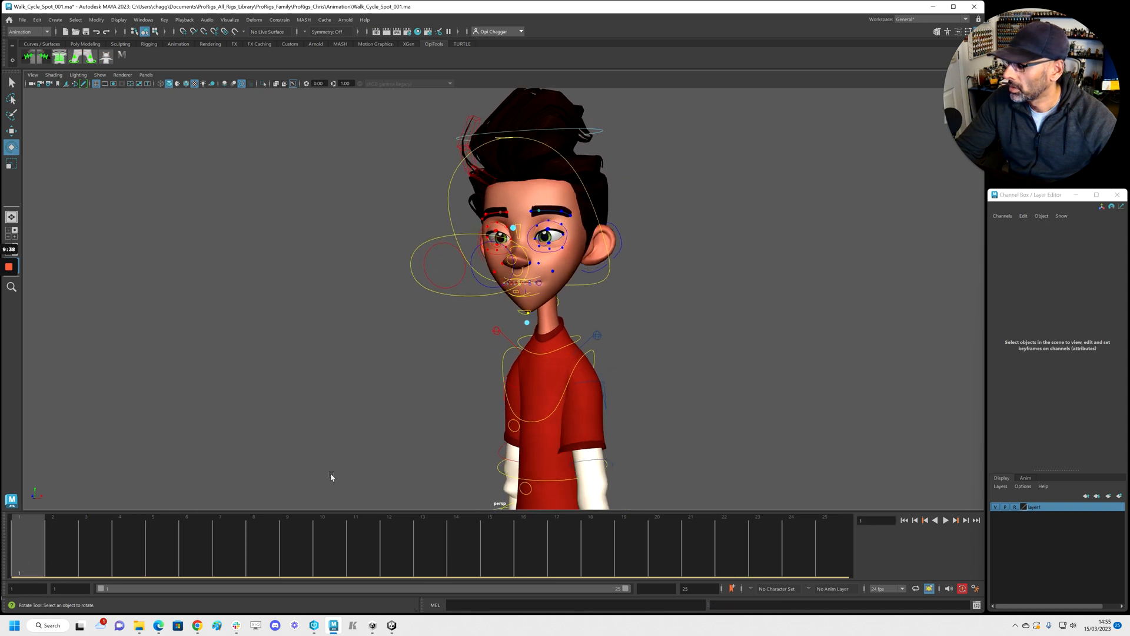
mouse_move(523, 314)
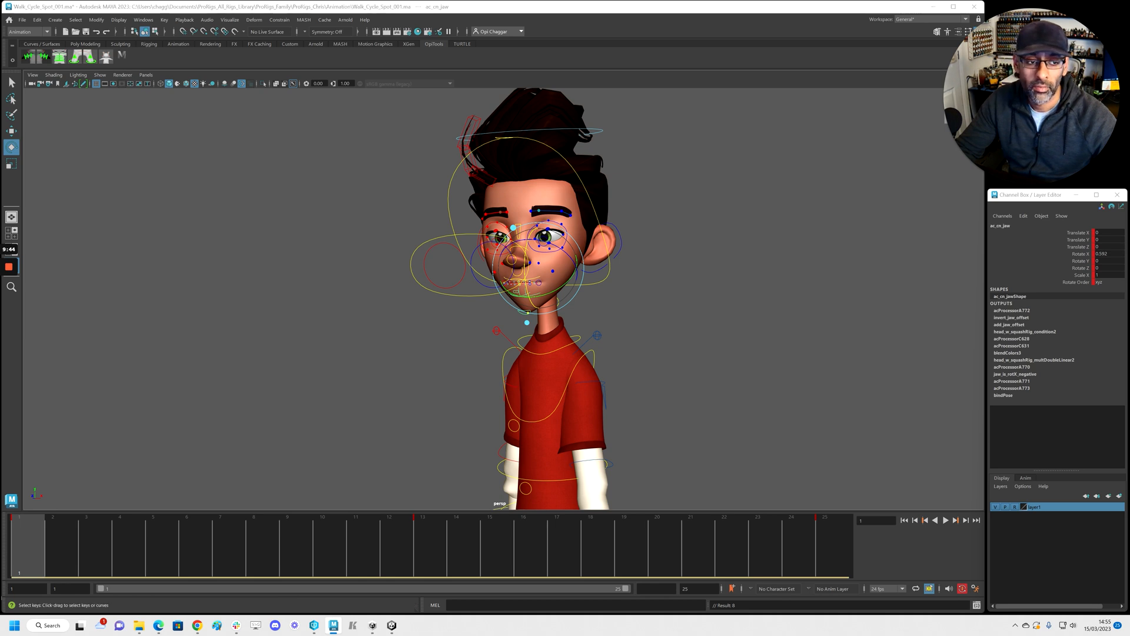
- Key the jaw's Rotate X at frames 1 and 25, open it at 13, then play back
left_click(944, 519)
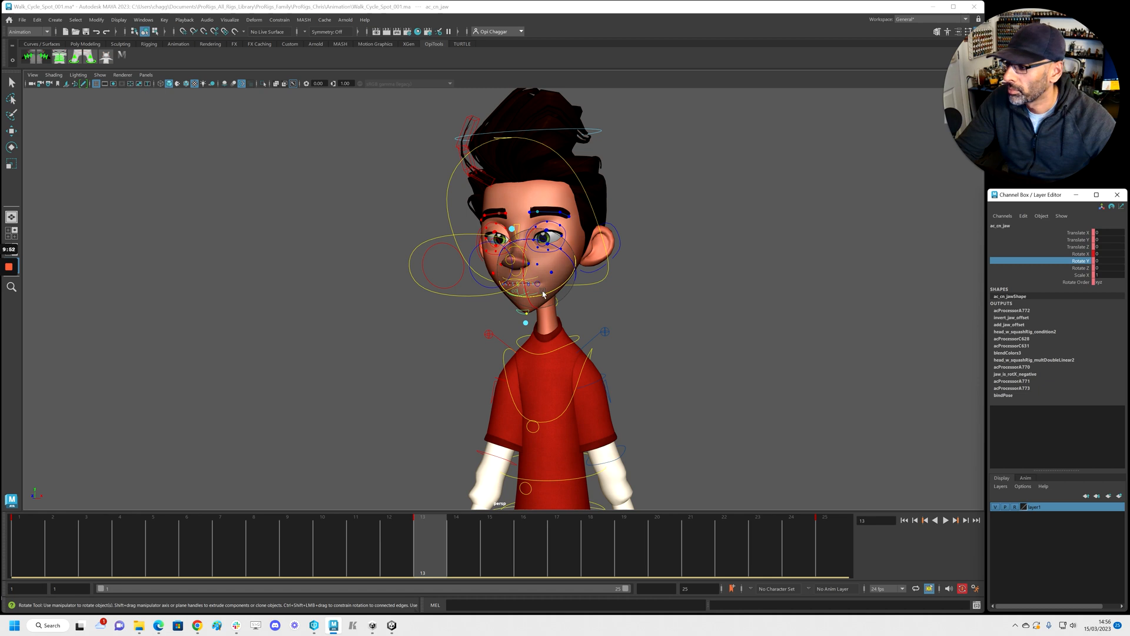
left_click_drag(526, 278, 519, 289)
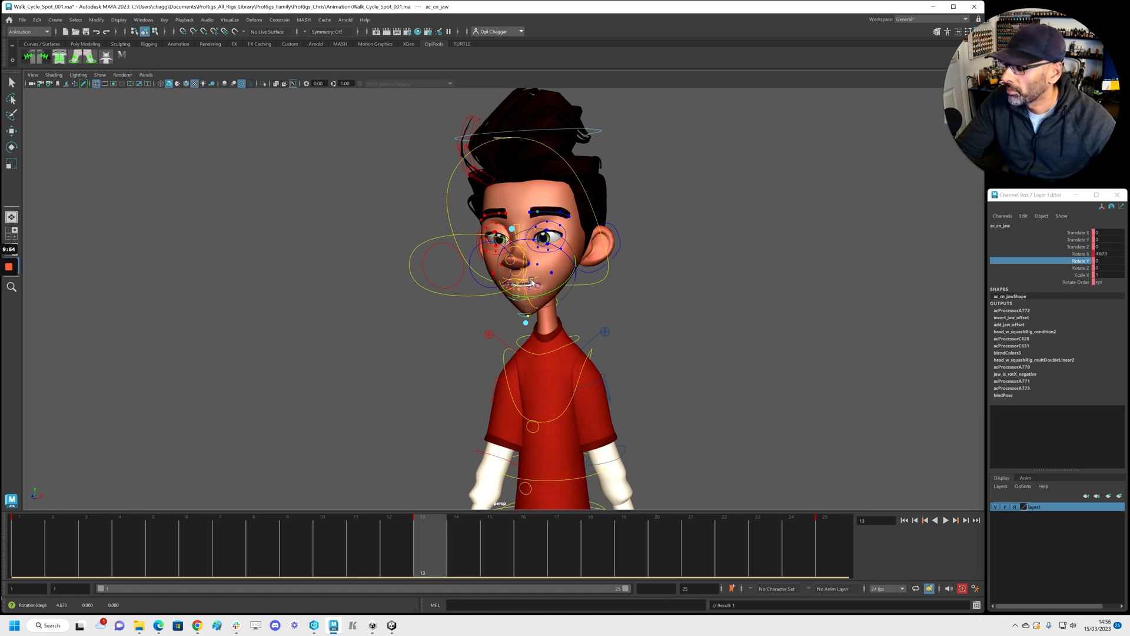
left_click(945, 520)
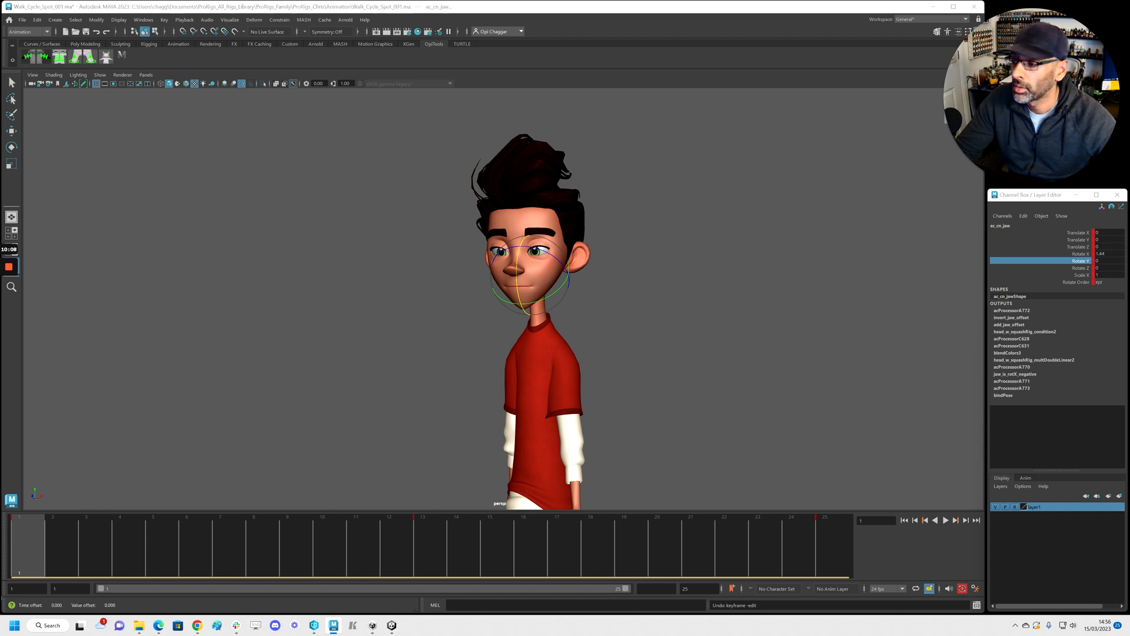
left_click(945, 519)
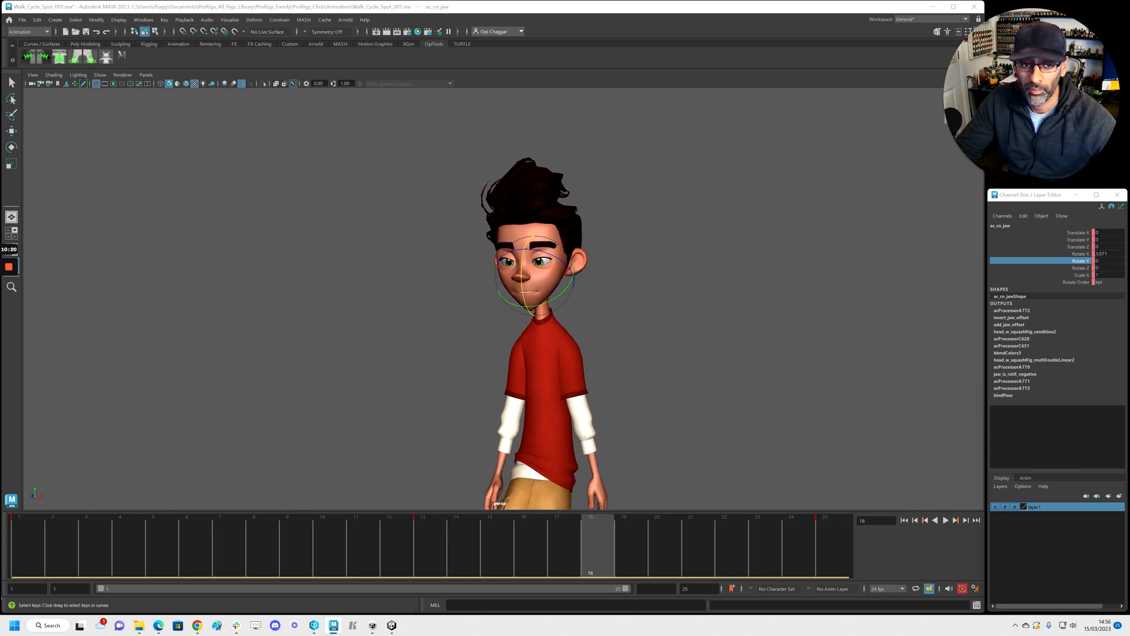
left_click(944, 520)
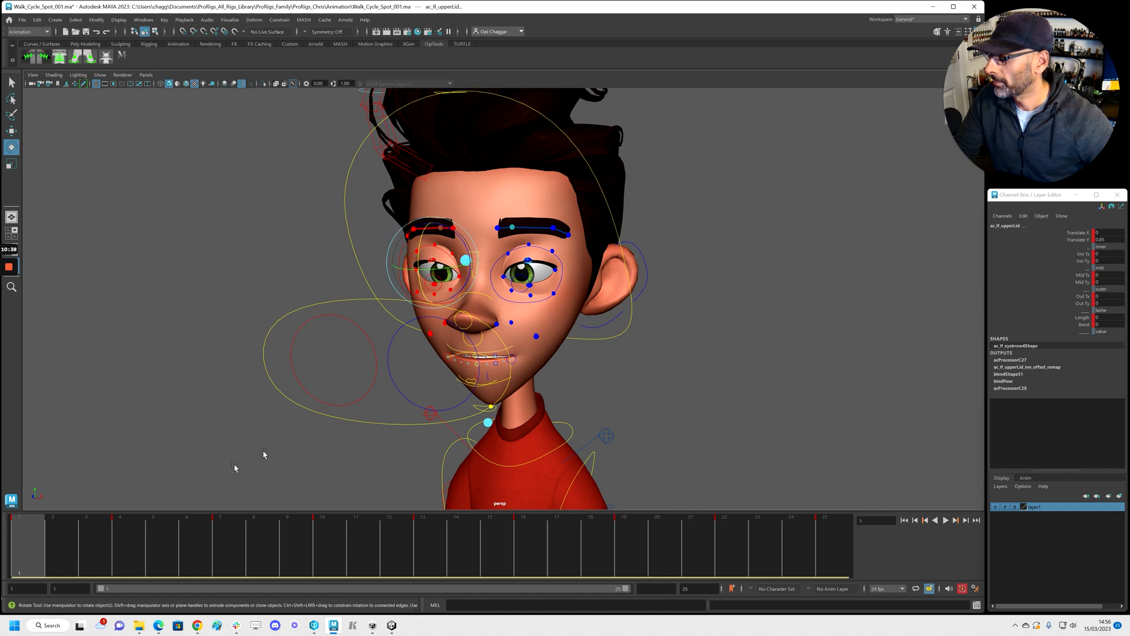
- Key the upper lid controls closed and open to create a blink
left_click(944, 520)
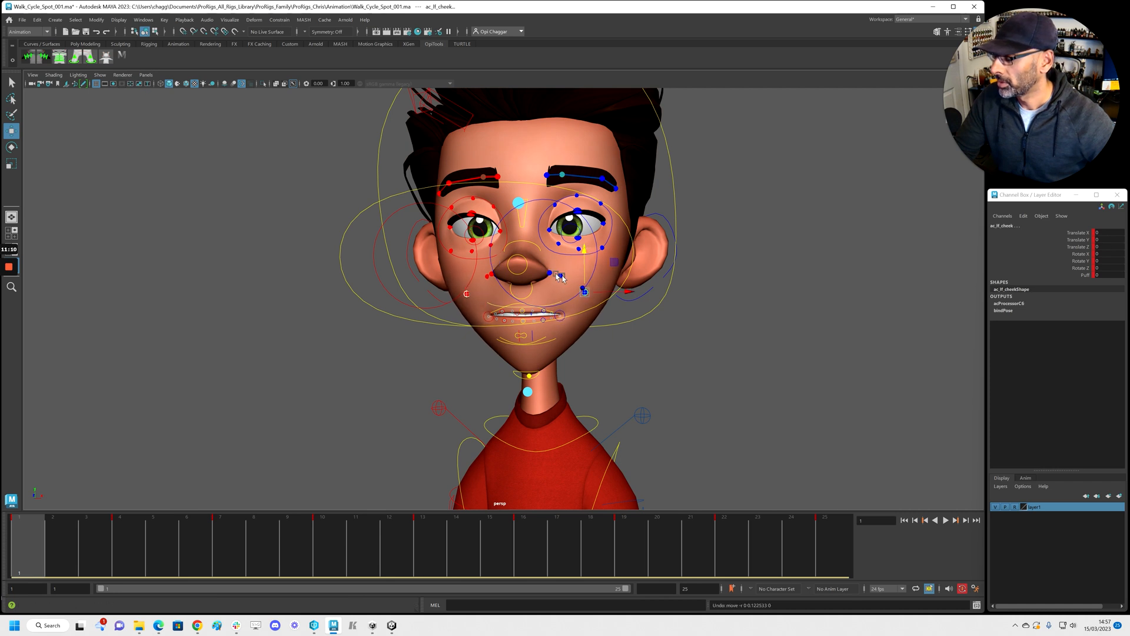
- Key both cheek controls' Translate Y bounce and inspect the curves in the Graph Editor
left_click(549, 273)
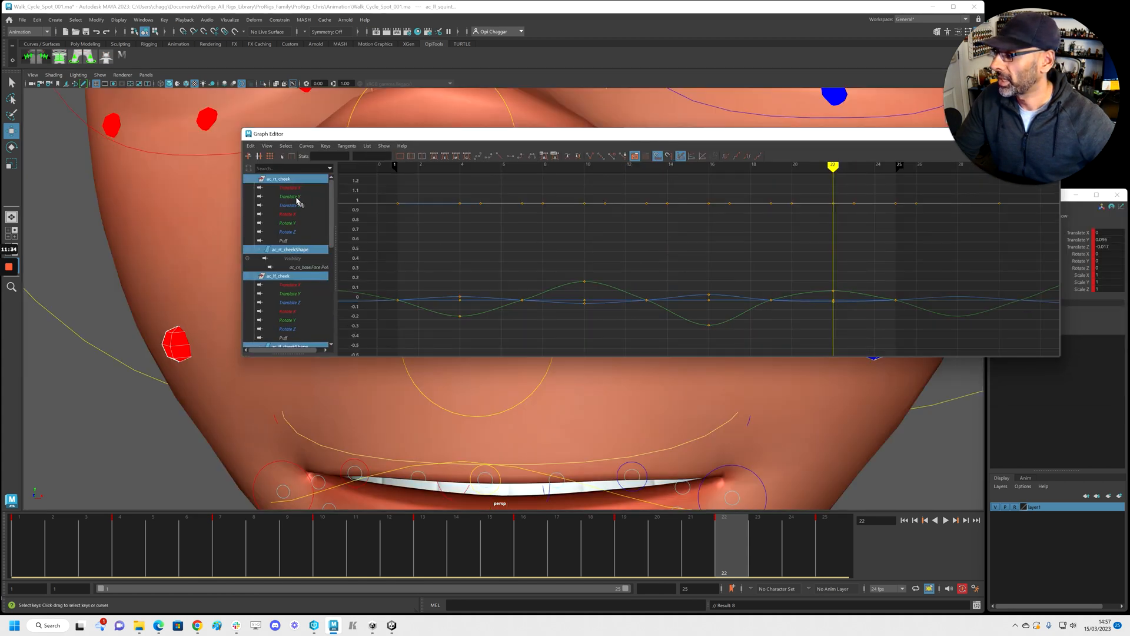
left_click(289, 196)
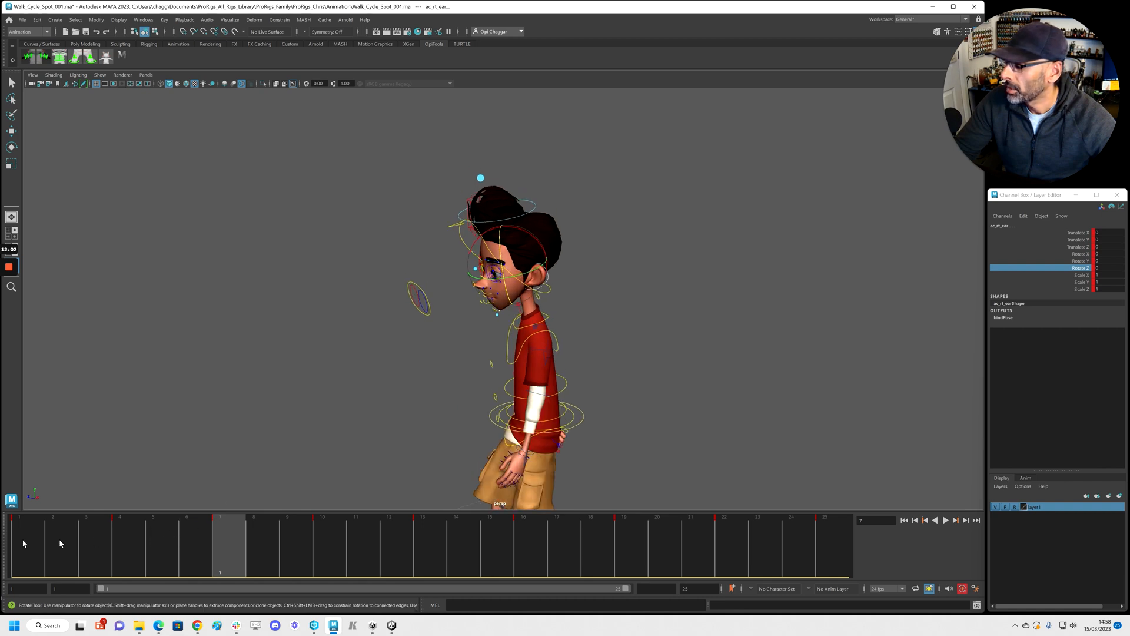
- Key the ear controls' Rotate Y swing at cycle frames, then play back
left_click(945, 520)
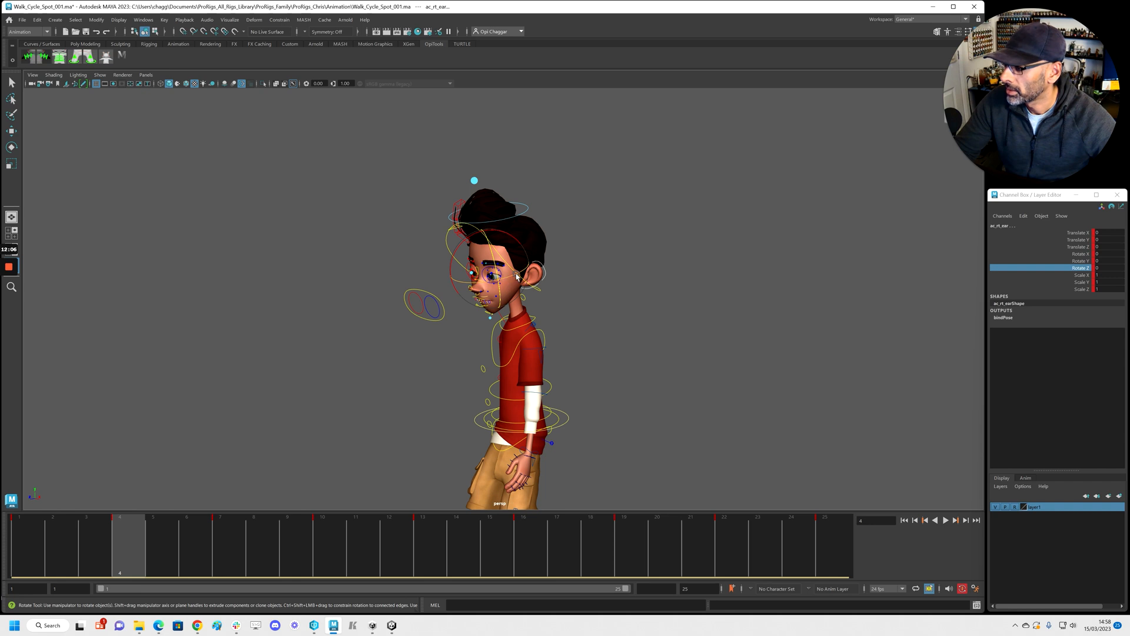
left_click_drag(516, 276, 553, 285)
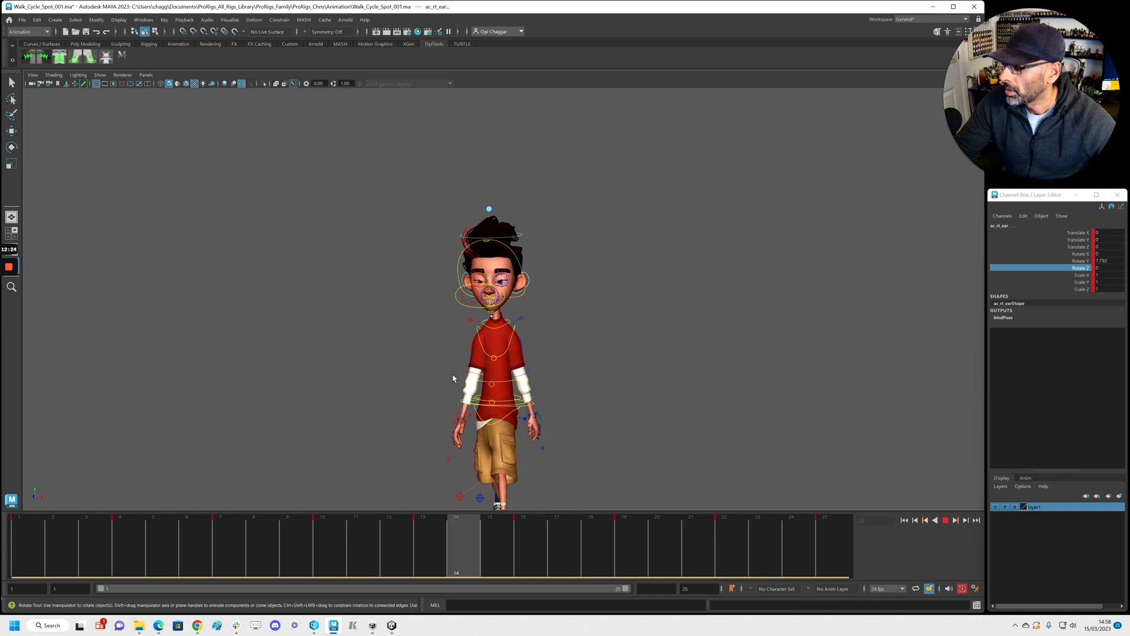
left_click_drag(86, 545, 728, 545)
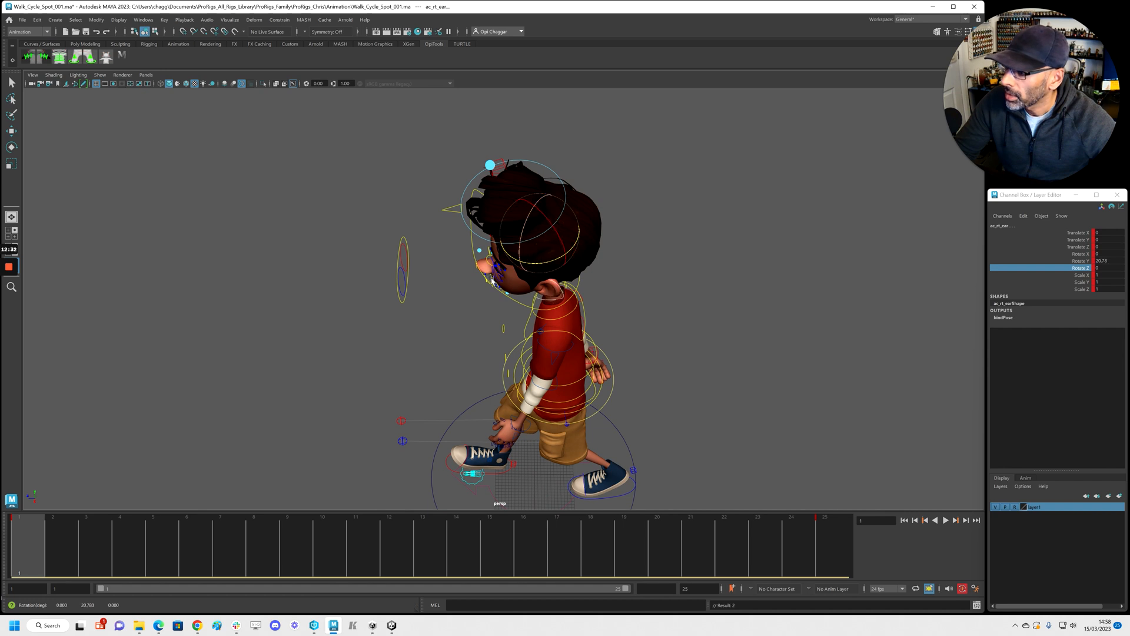
left_click(824, 536)
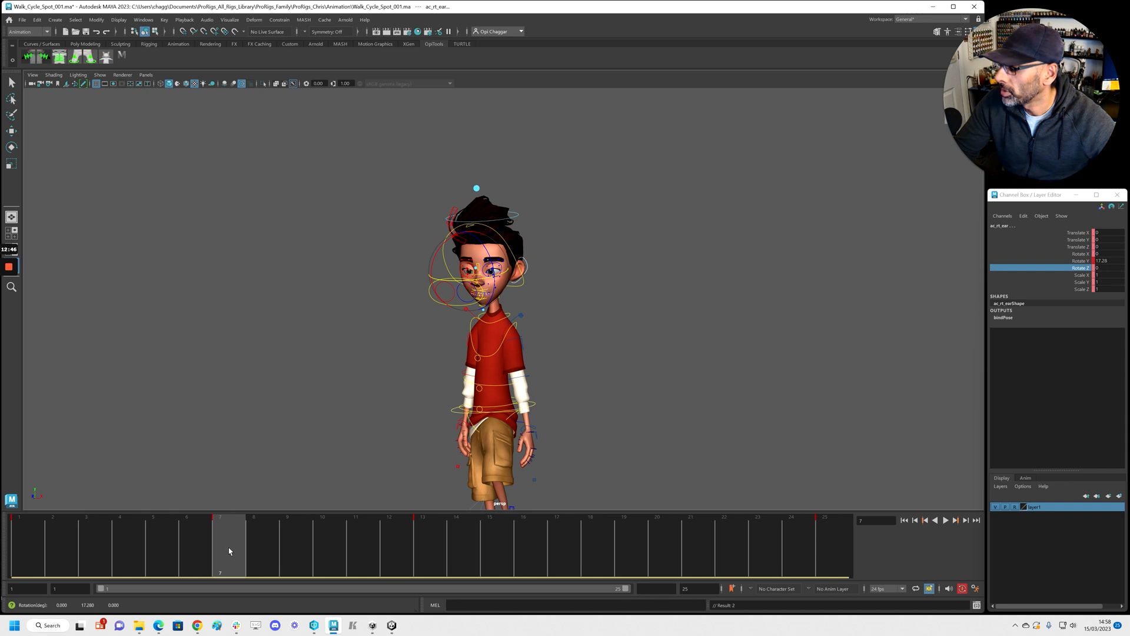
left_click(945, 520)
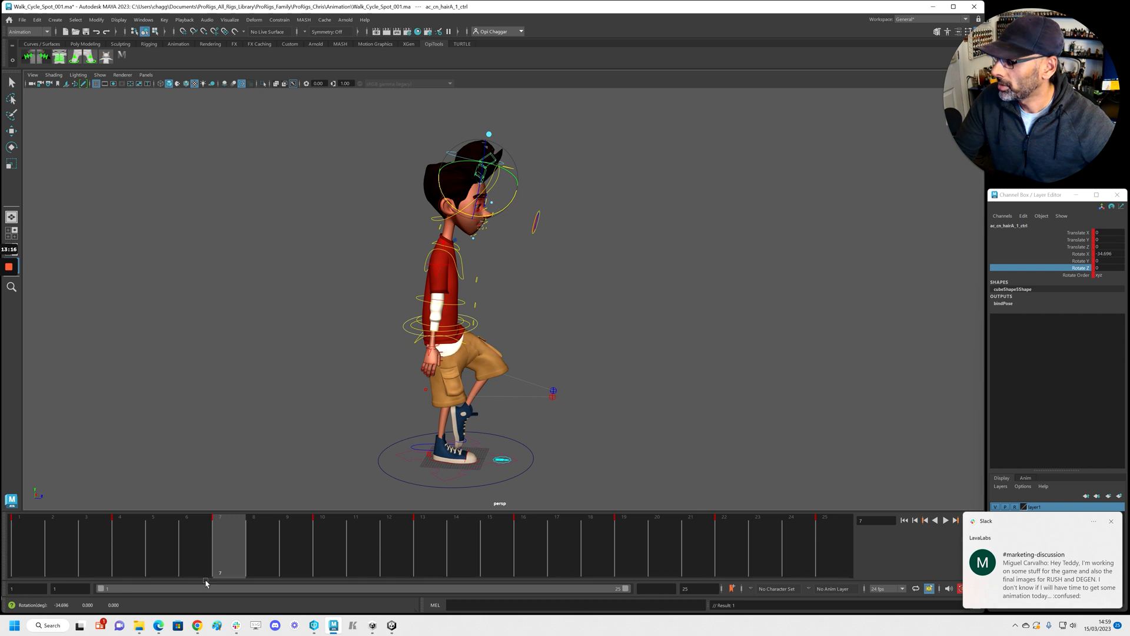
- Key a hair control's Rotate X flop from frame 3 and delete keys in a selected frame range
left_click(944, 519)
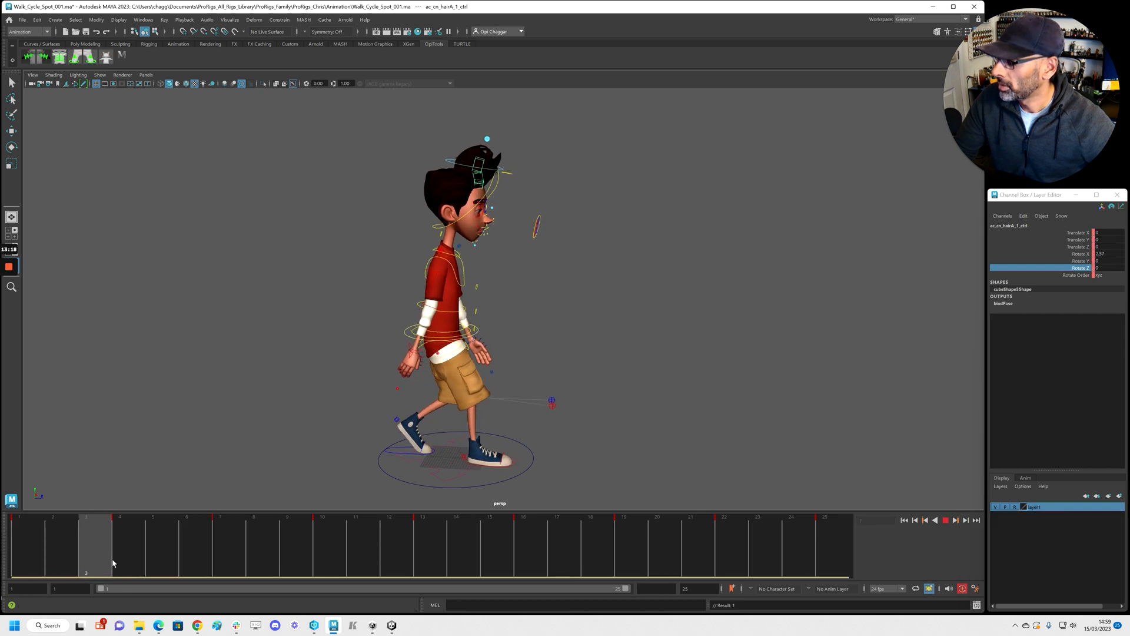
right_click(115, 559)
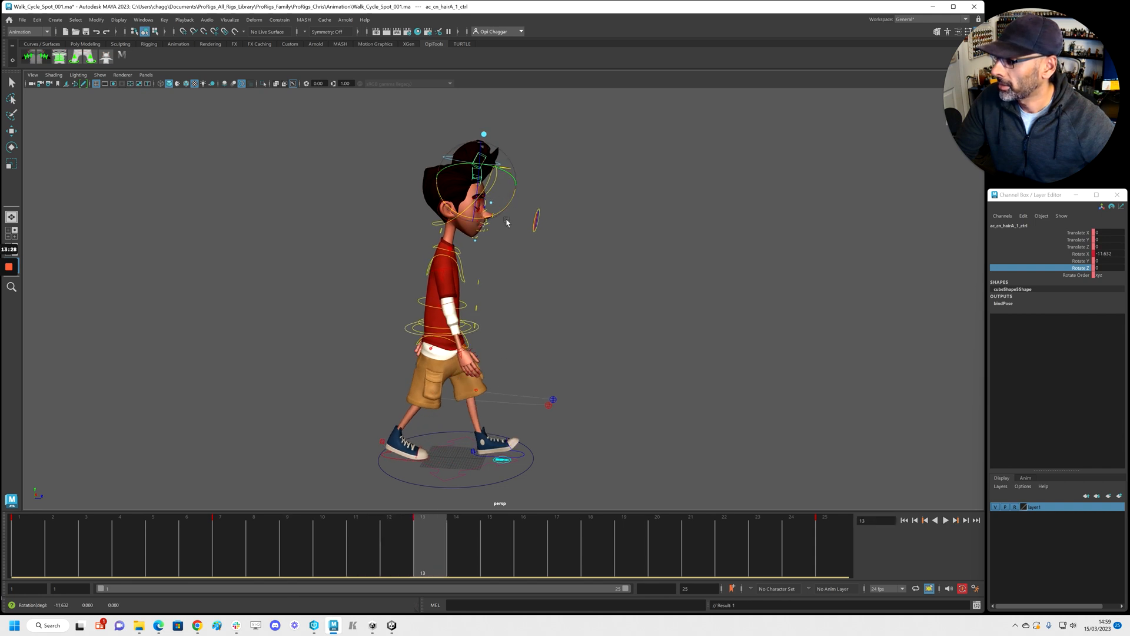
left_click(623, 518)
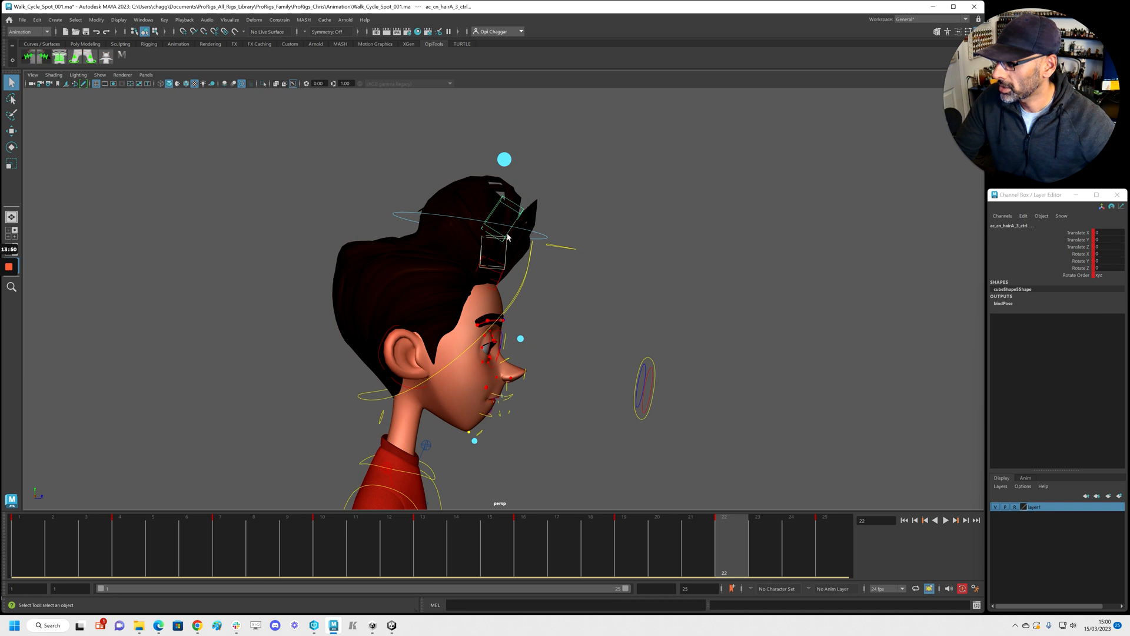
right_click(411, 539)
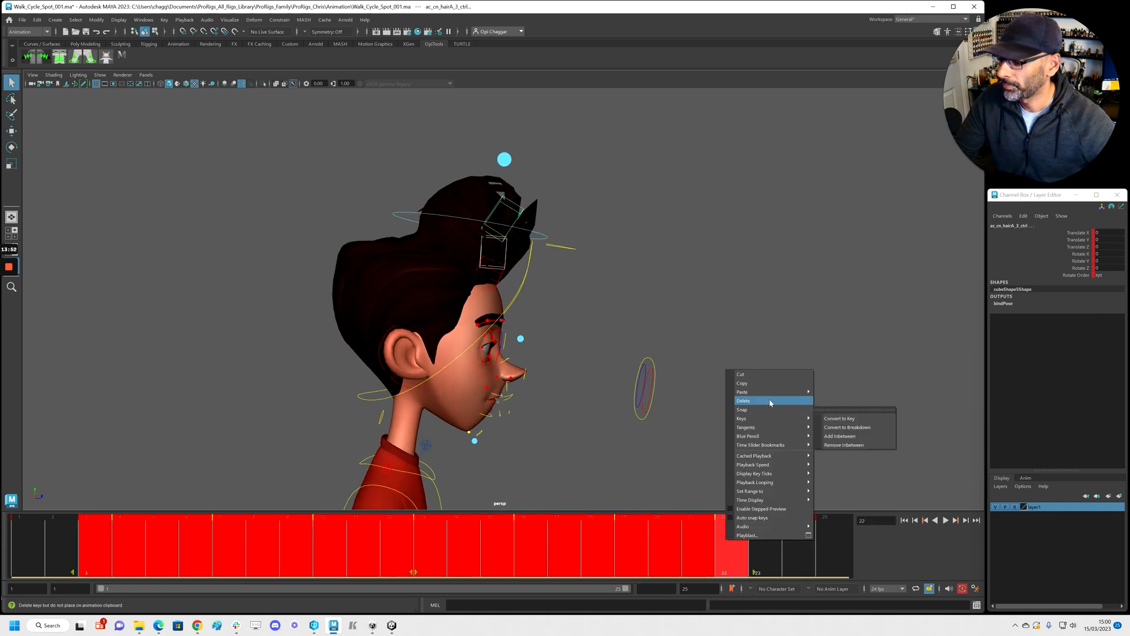
left_click(743, 400)
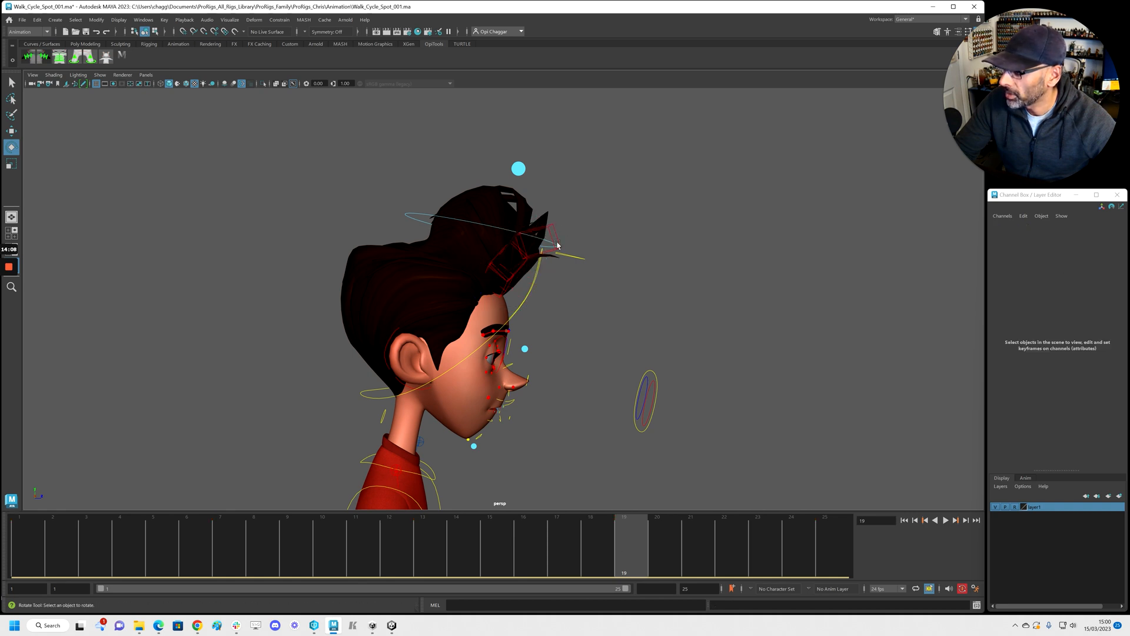
- Halve hairA_2's Rotate Y amplitude and shift hairA_3's curve keys later in time
left_click(548, 245)
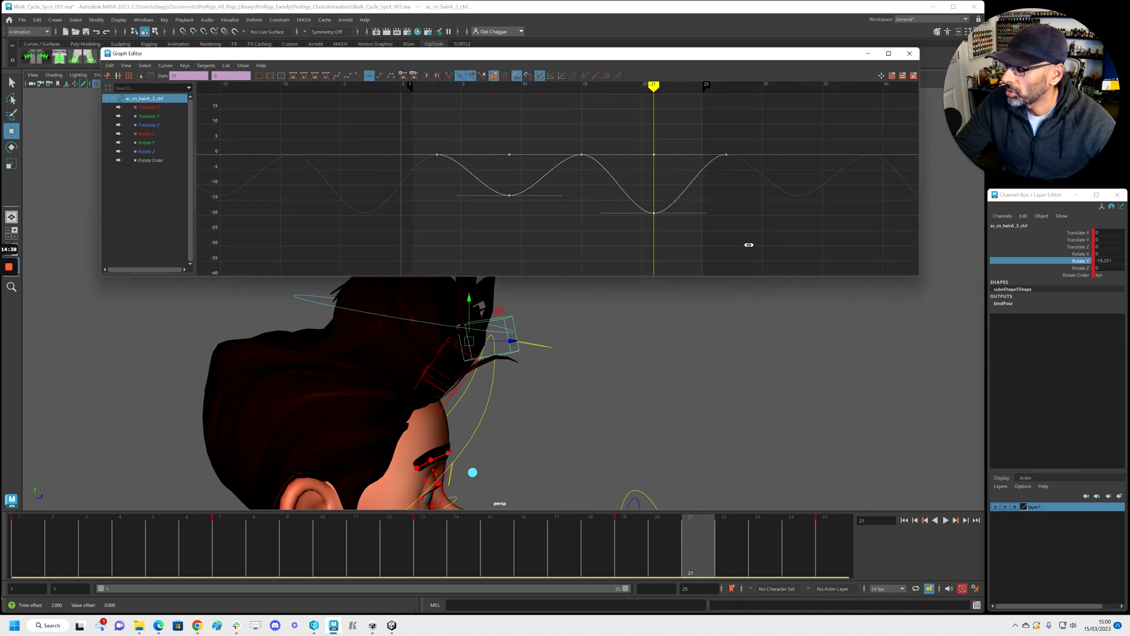
left_click(945, 520)
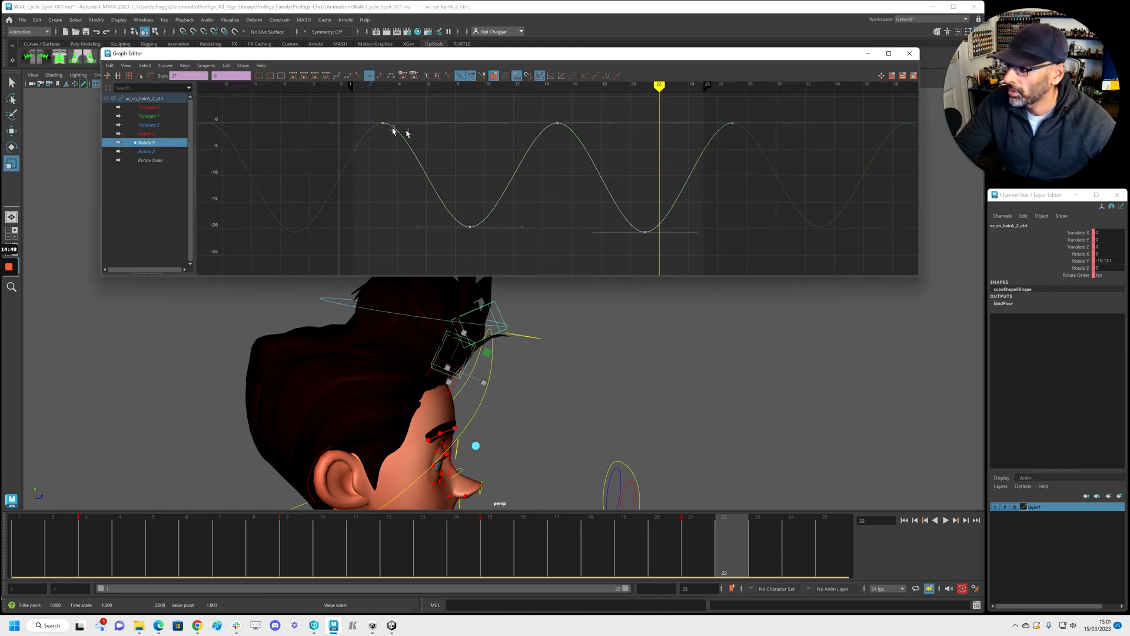
left_click_drag(393, 128, 383, 119)
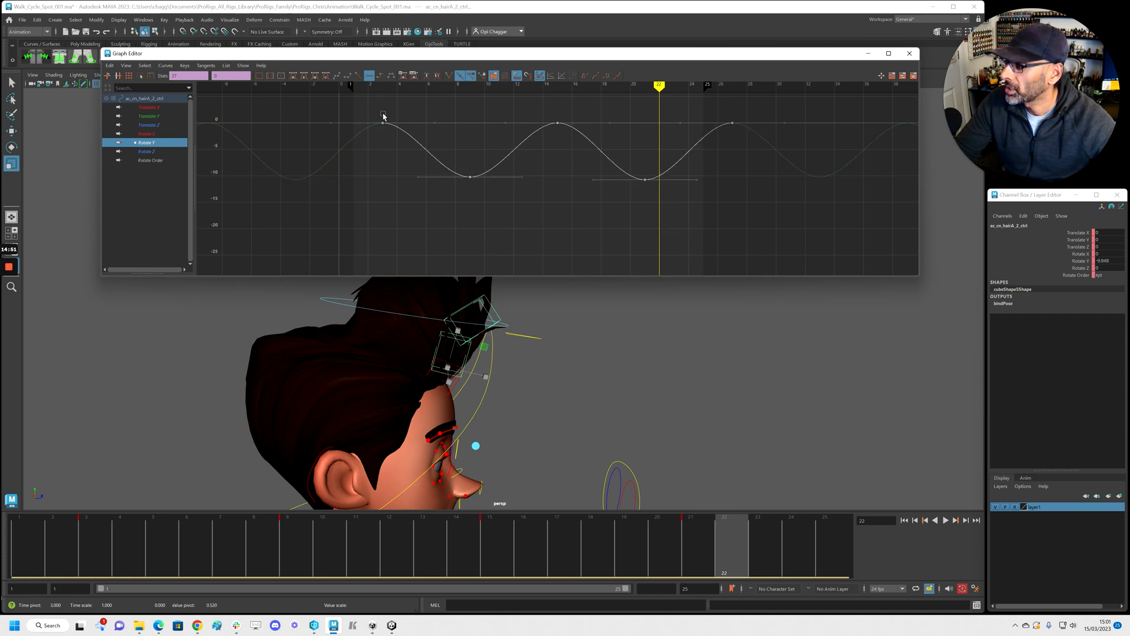
mouse_move(422, 248)
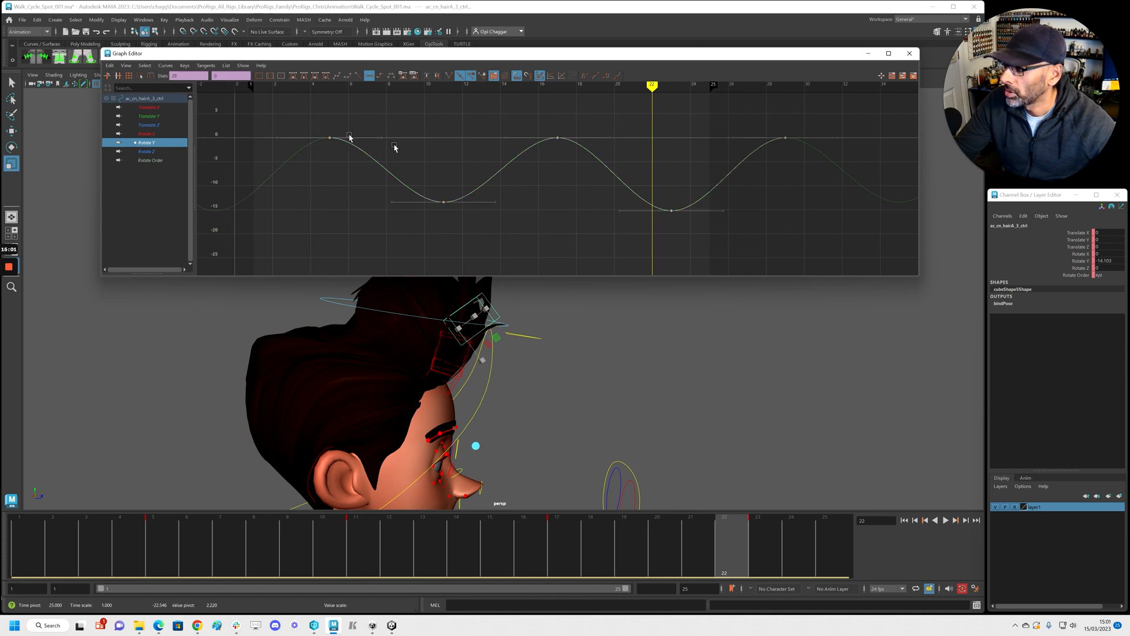
left_click(944, 520)
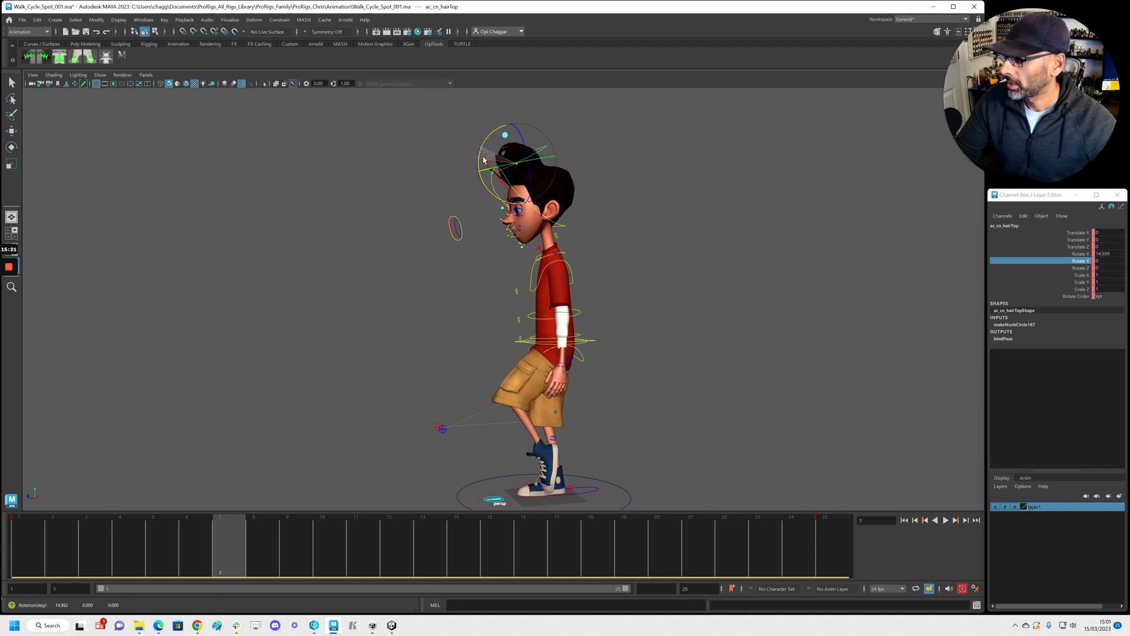
- Key ac_cn_hairTop's forward and back Rotate X tilt at frames 7 and 19, then play the walk
left_click(944, 520)
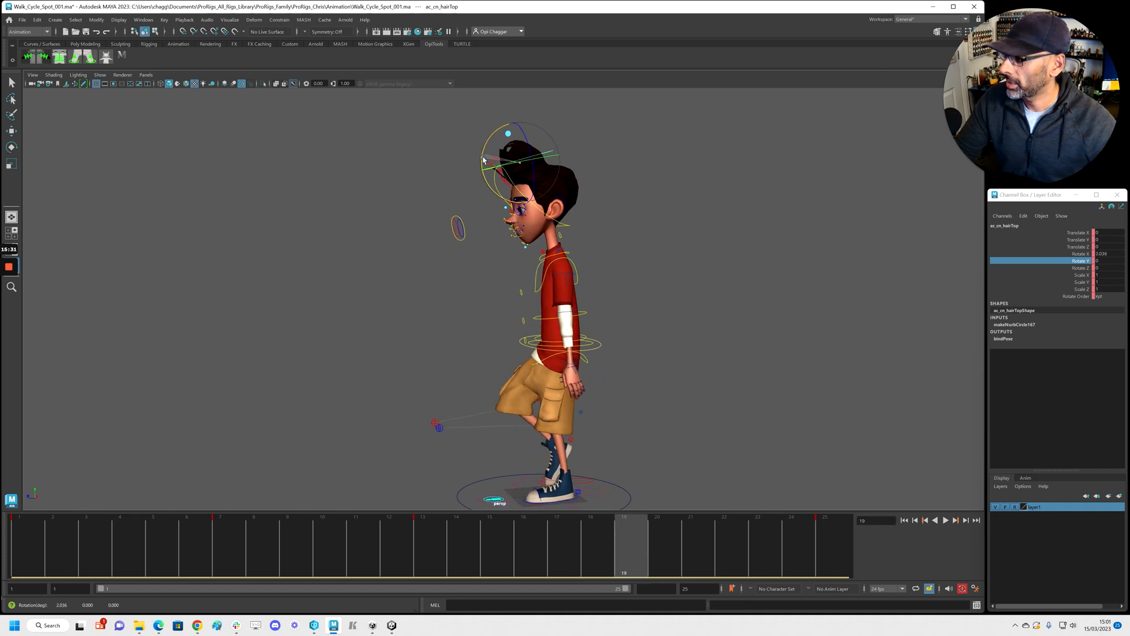
left_click(945, 520)
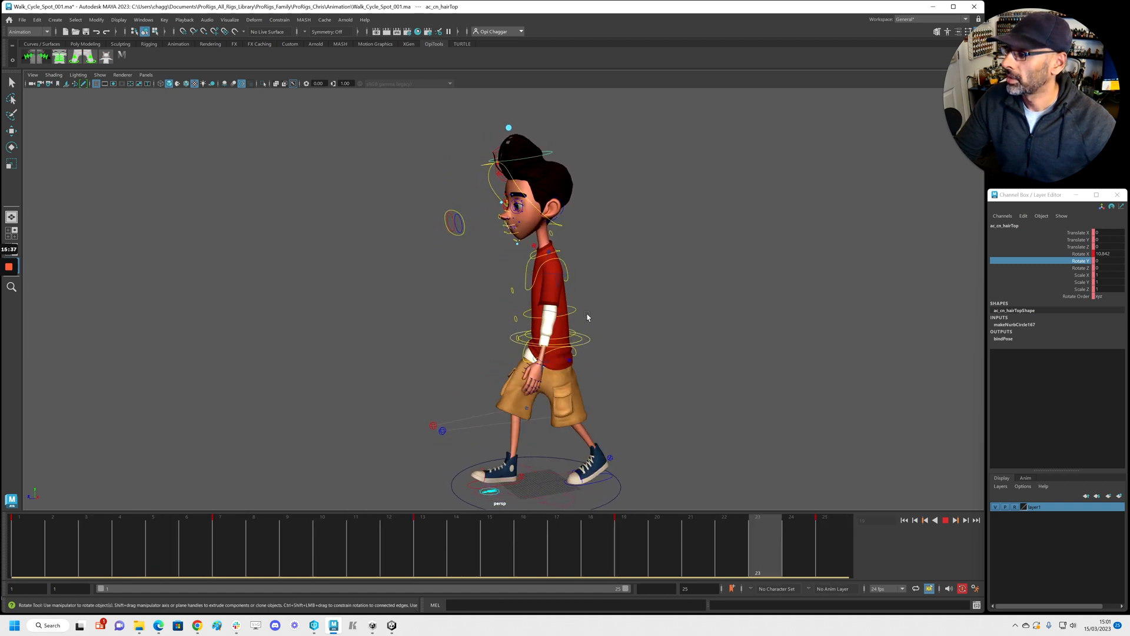
left_click(945, 520)
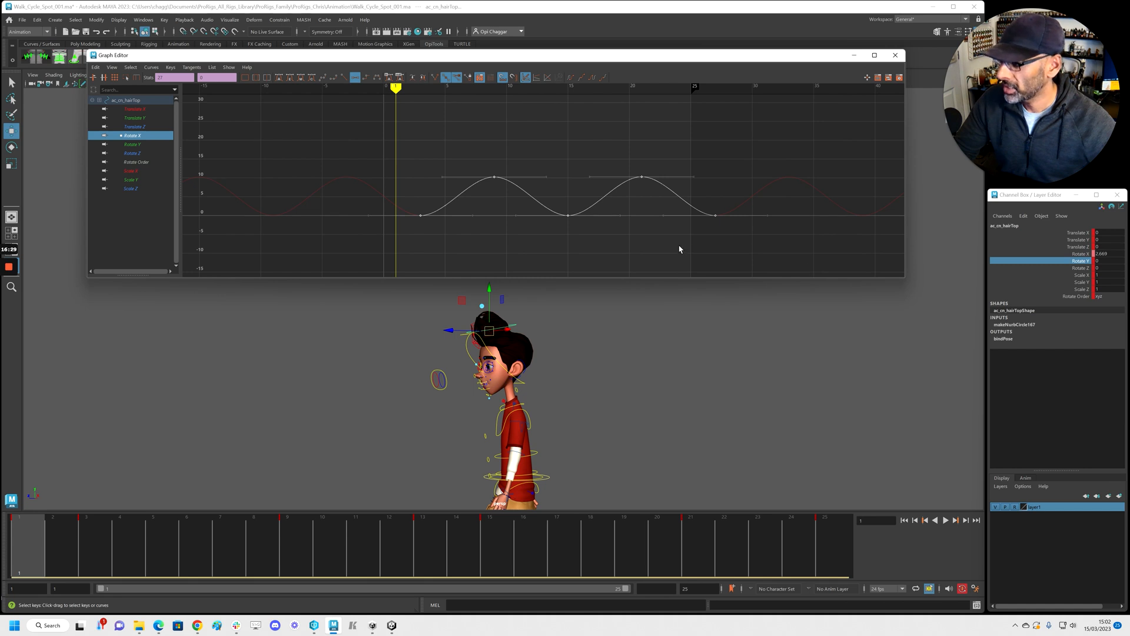
- Set hairTop Rotate X keys to 0 and 10 with flat tangents and Cycle infinity
left_click(944, 519)
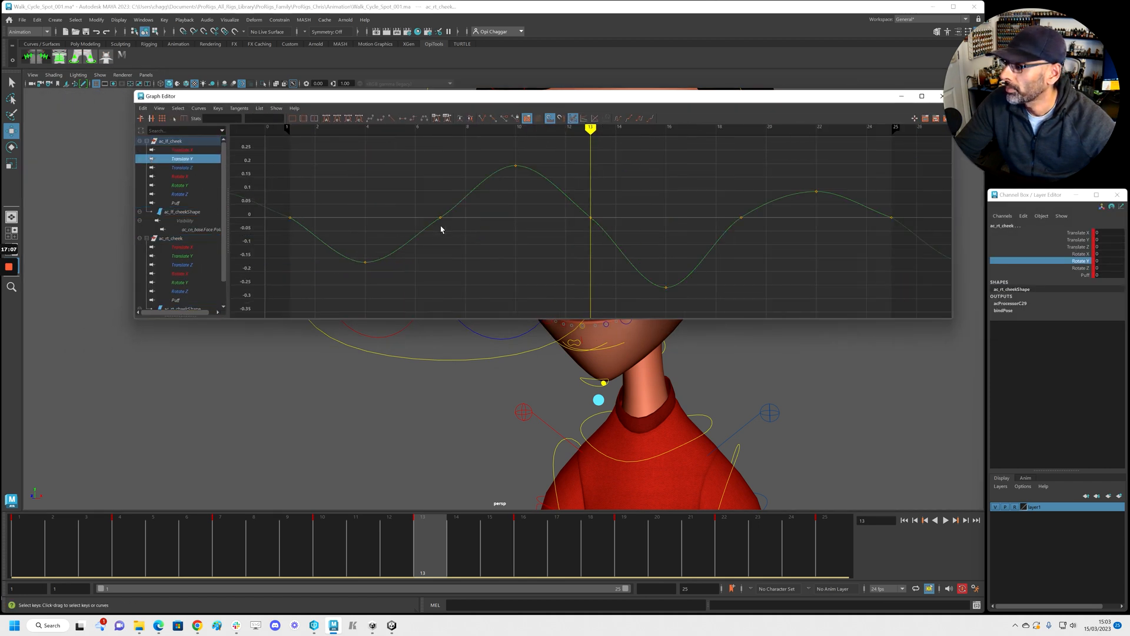
- Raise the cheek's second Translate Y peak and lower its first trough to match the others
left_click_drag(283, 200, 917, 245)
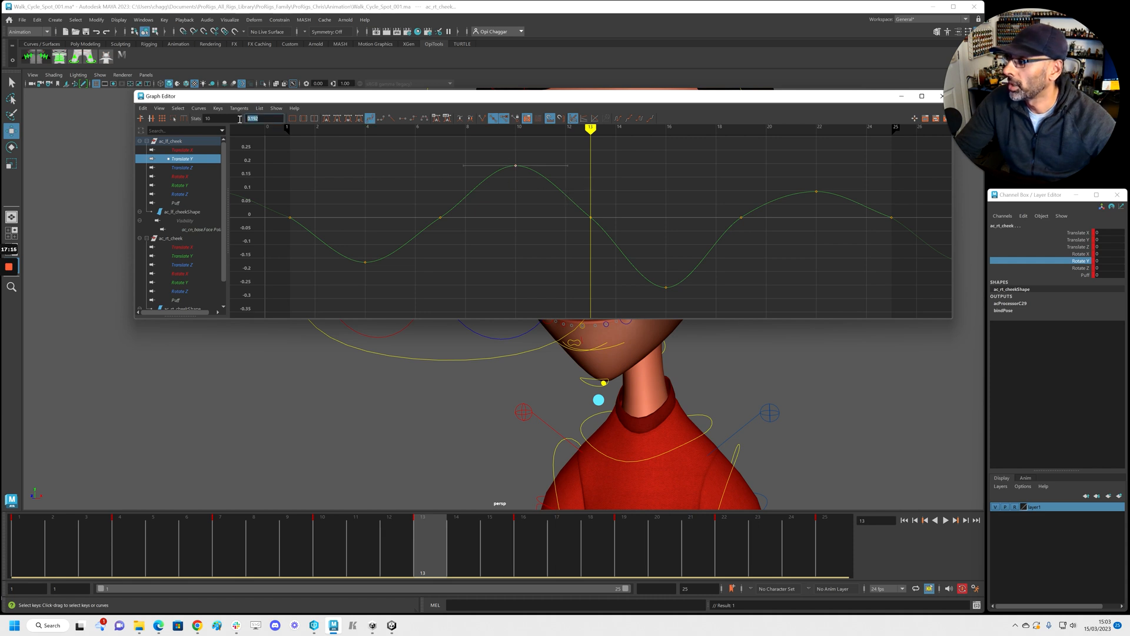
left_click_drag(816, 192, 816, 182)
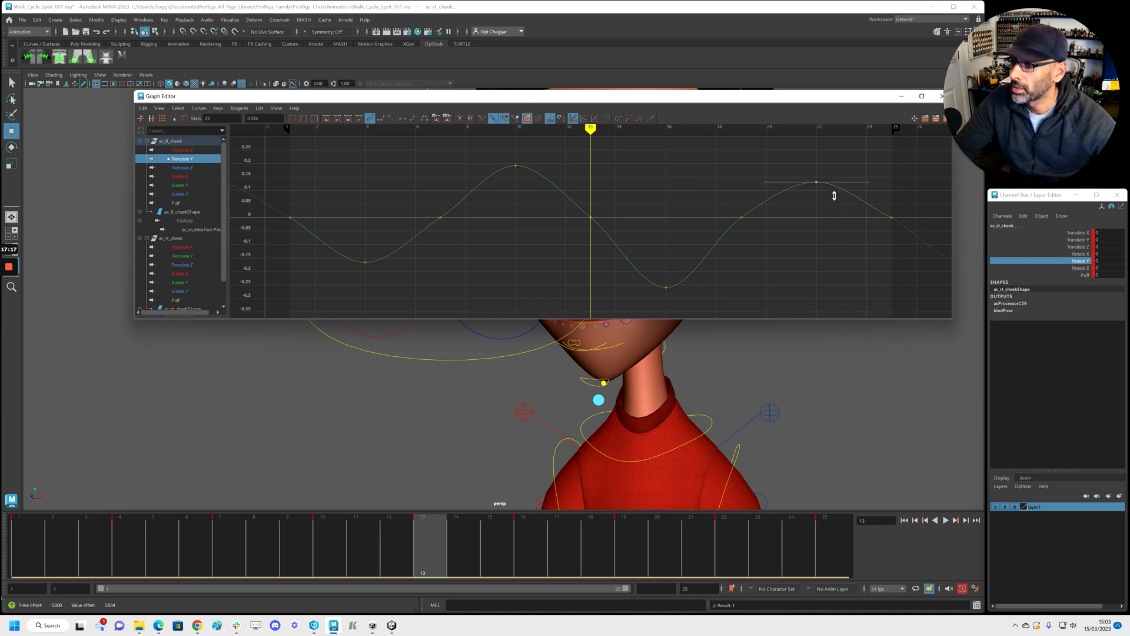
left_click_drag(816, 181, 816, 171)
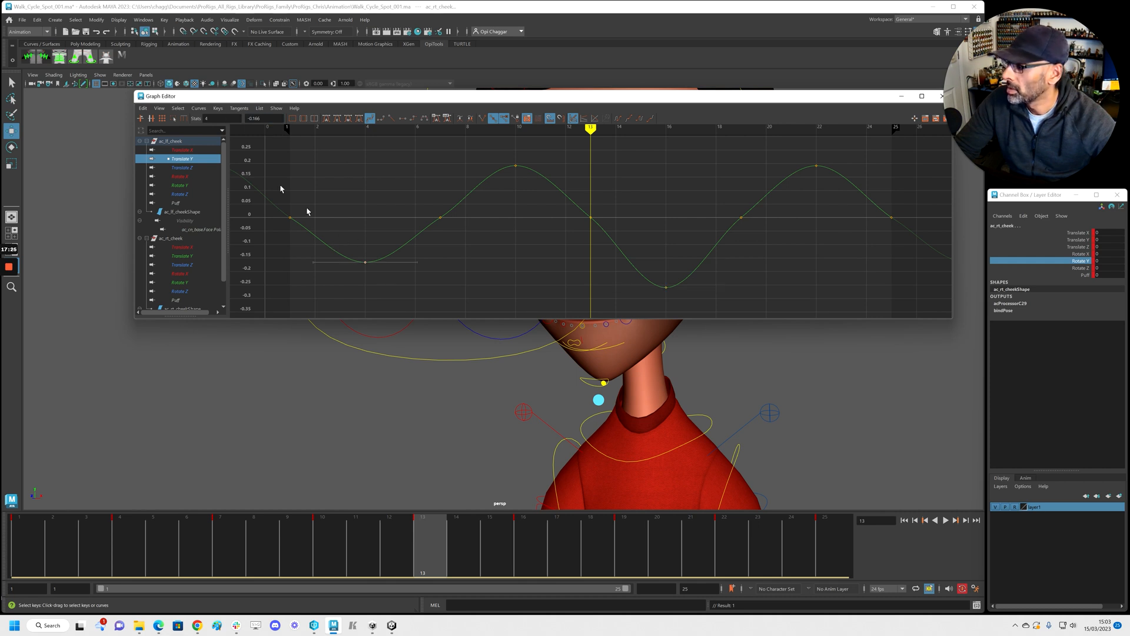
left_click_drag(365, 262, 365, 286)
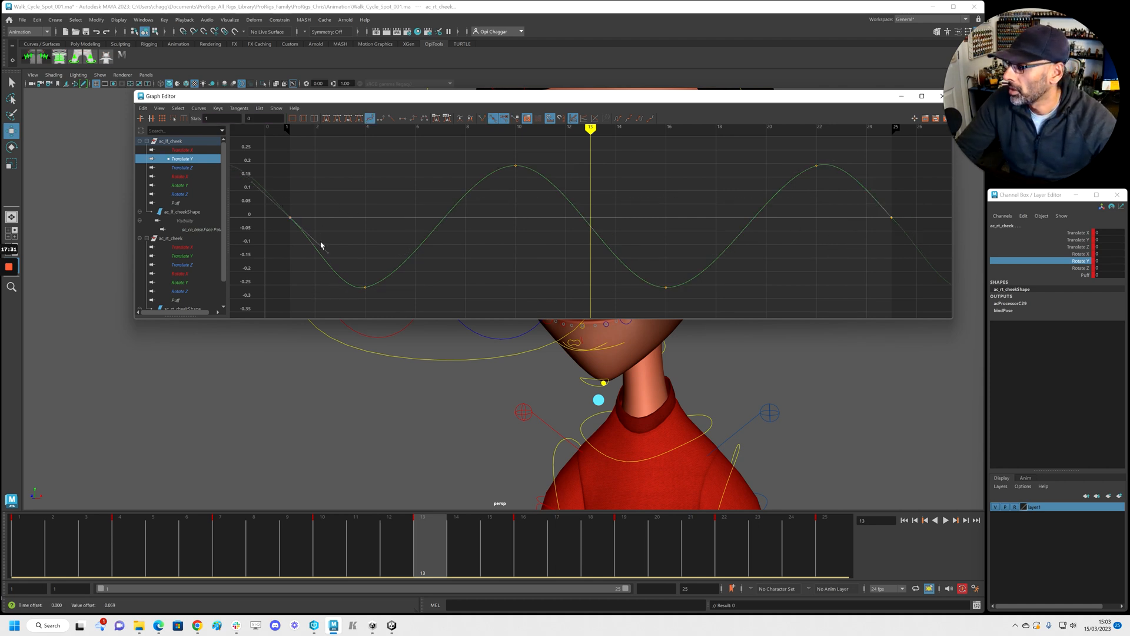
left_click(180, 167)
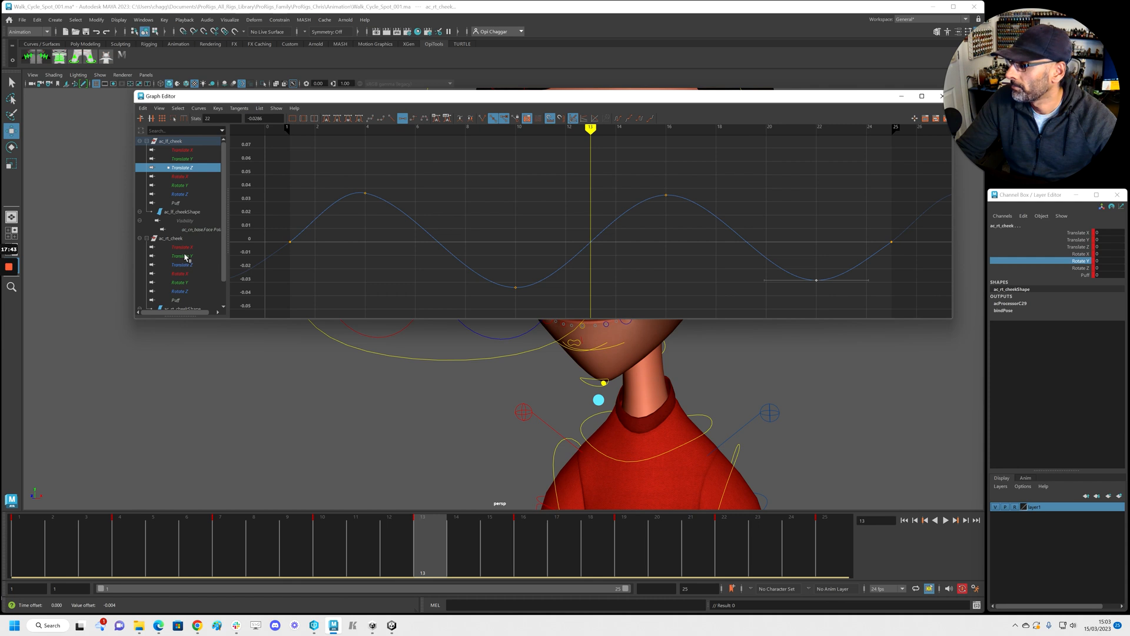
left_click(182, 254)
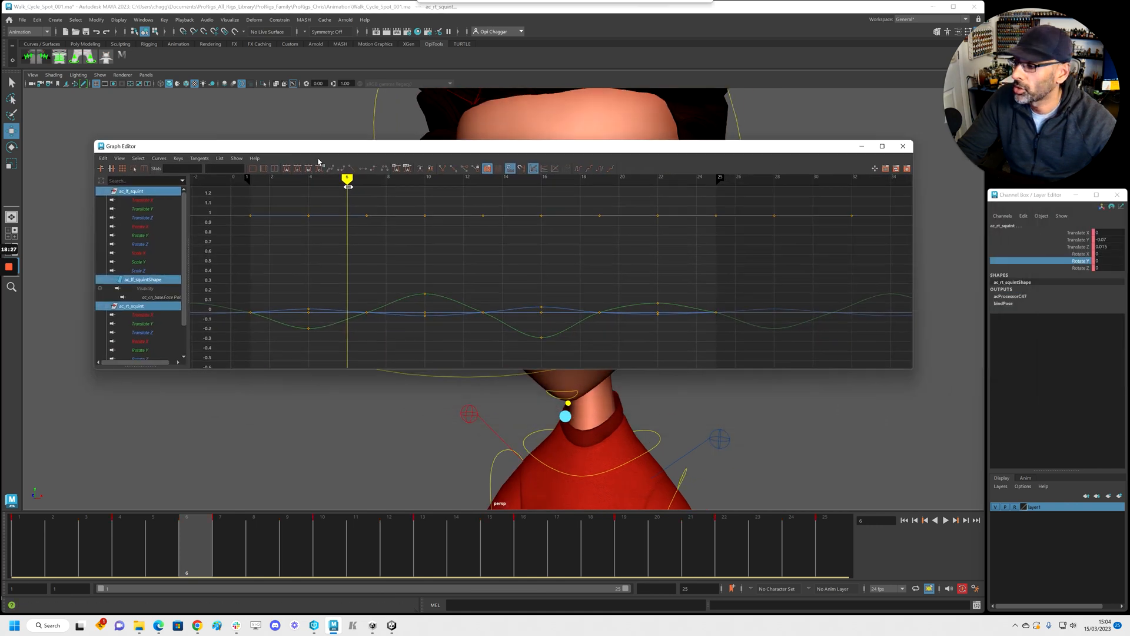
- Isolate ac_lf_squint Translate Z and lift its first trough at frame 10
left_click(141, 217)
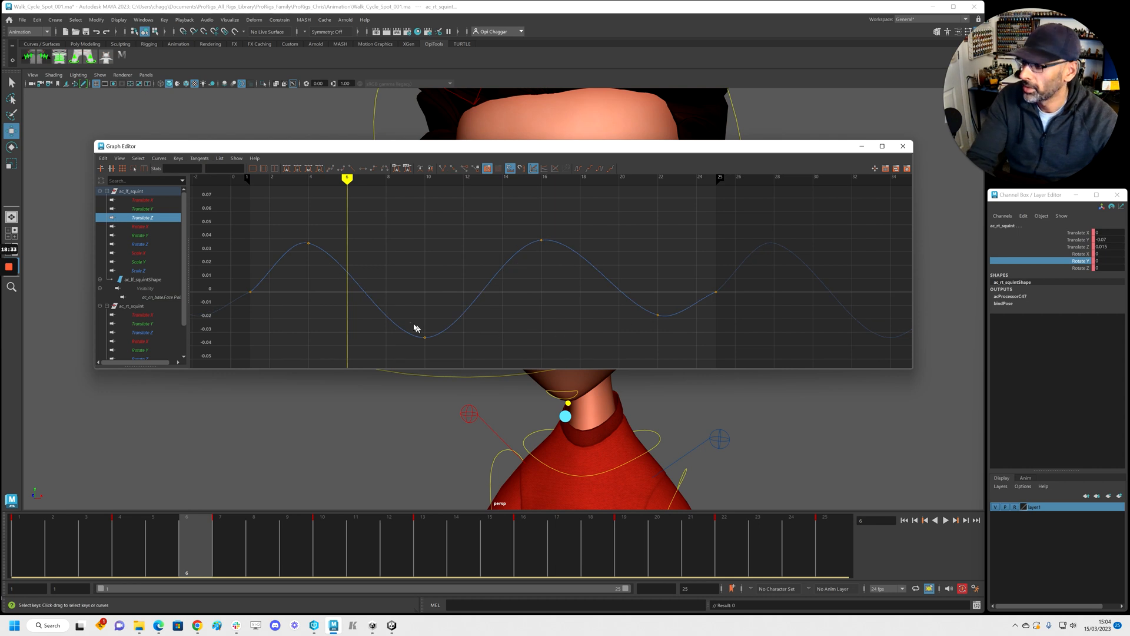
left_click_drag(713, 295, 762, 270)
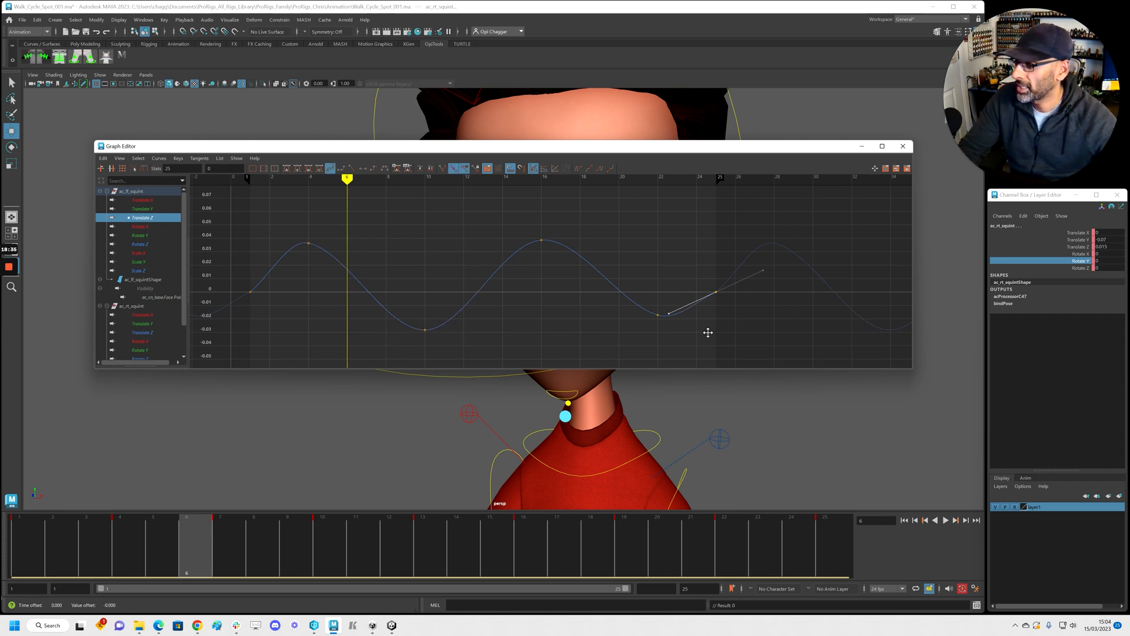
left_click(902, 146)
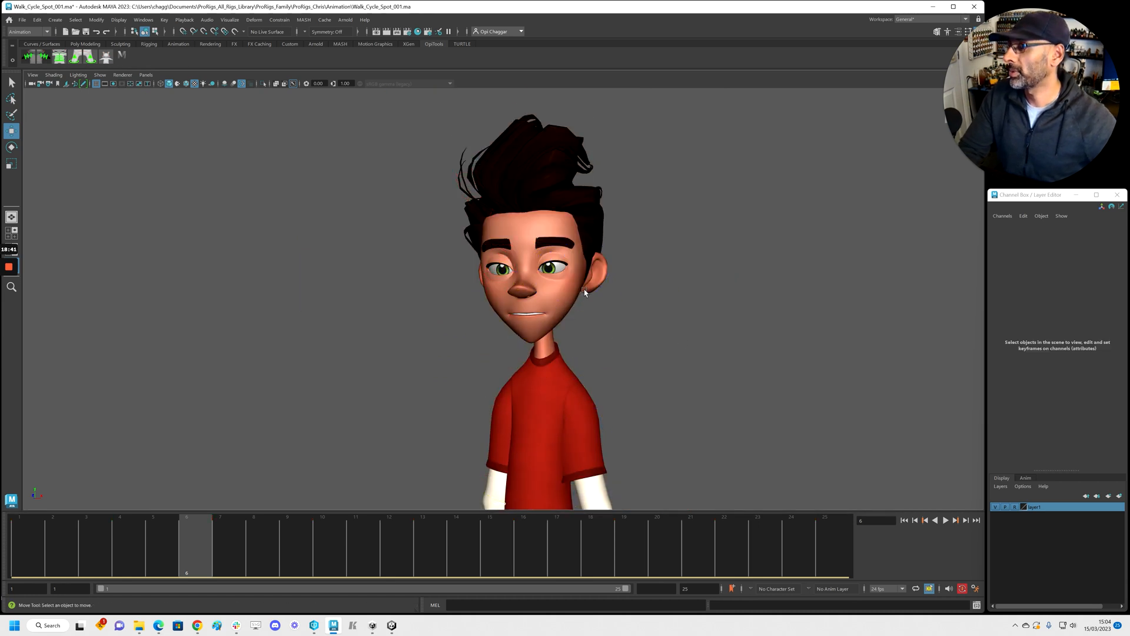
mouse_move(652, 327)
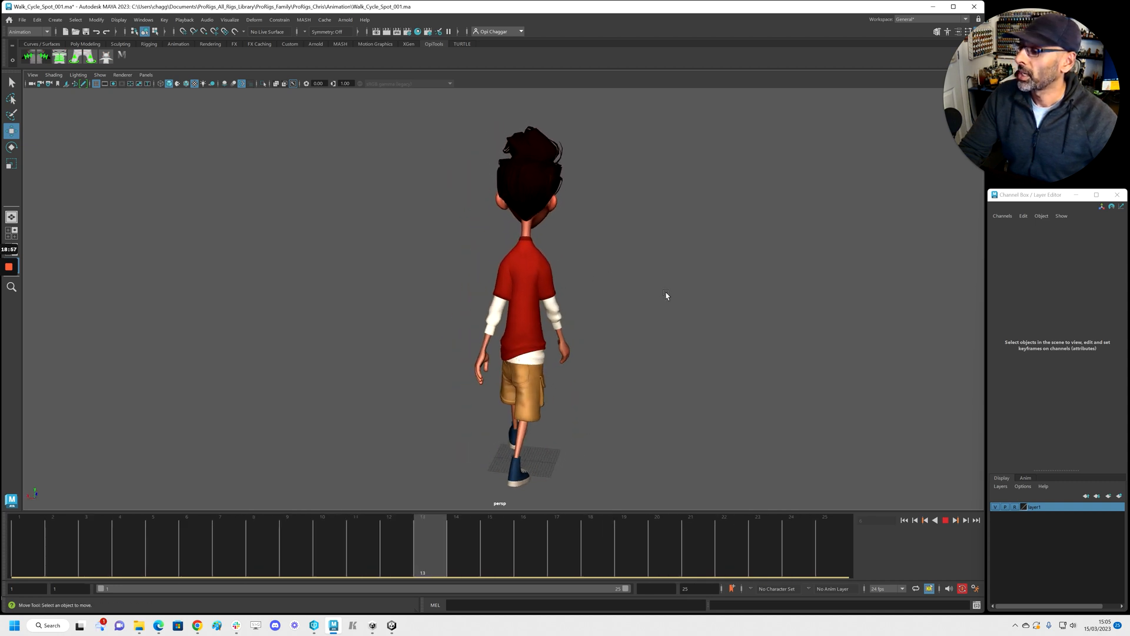
left_click(354, 537)
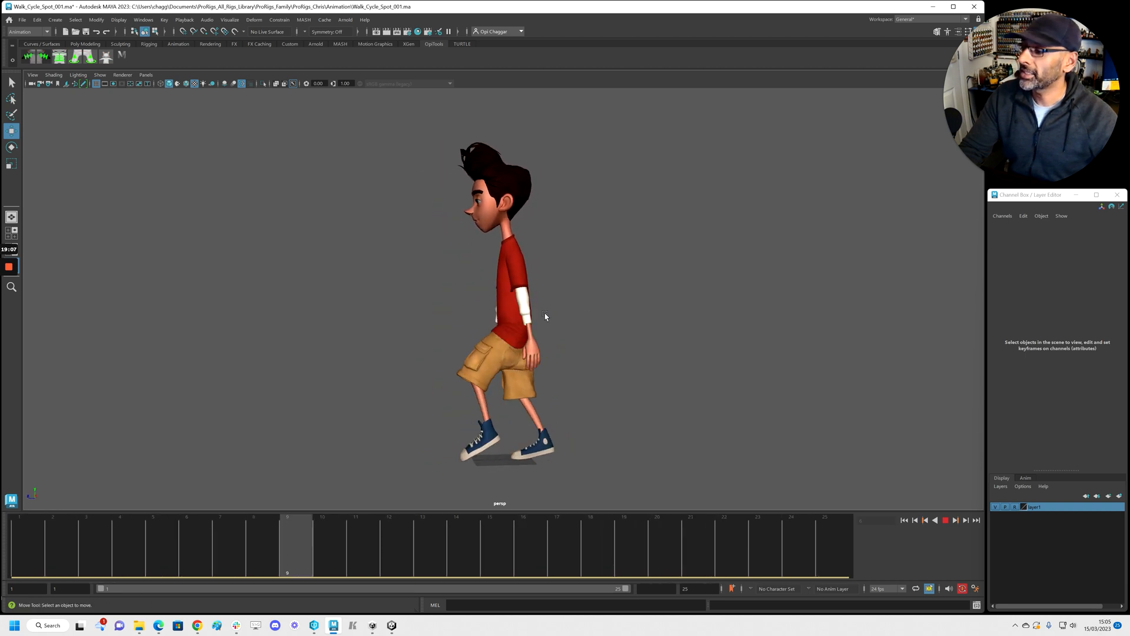
mouse_move(557, 318)
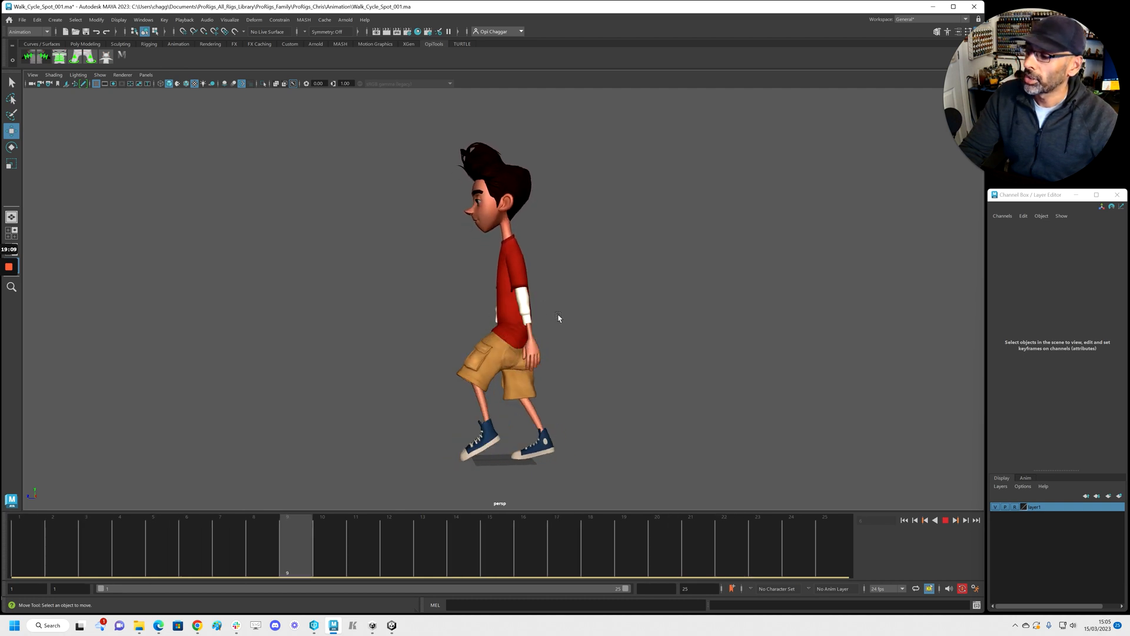
left_click_drag(558, 317, 664, 390)
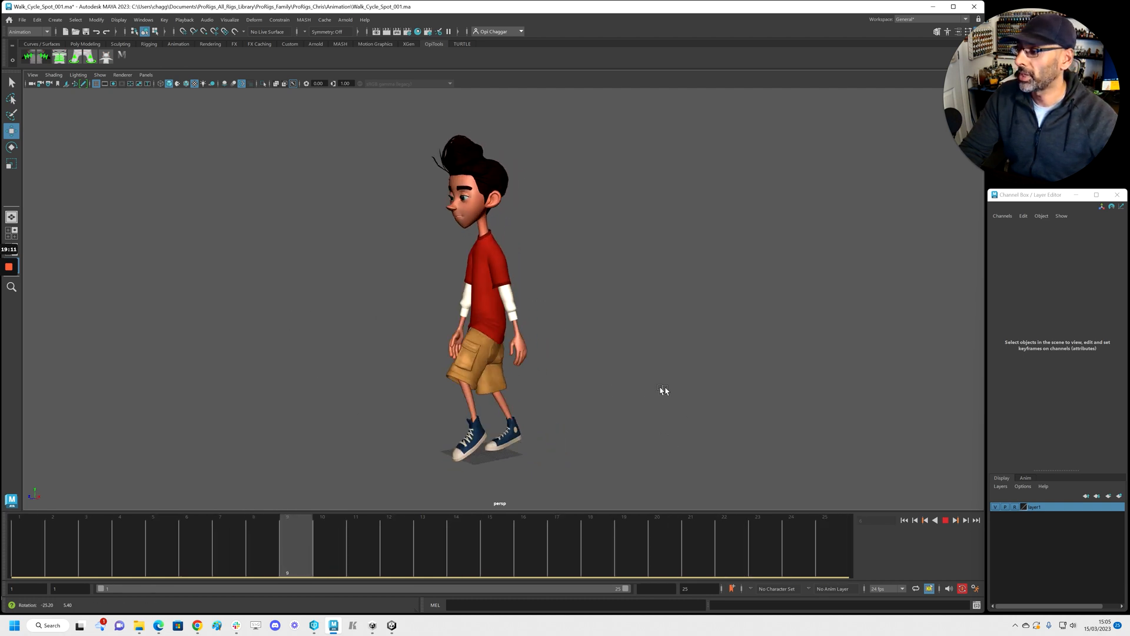